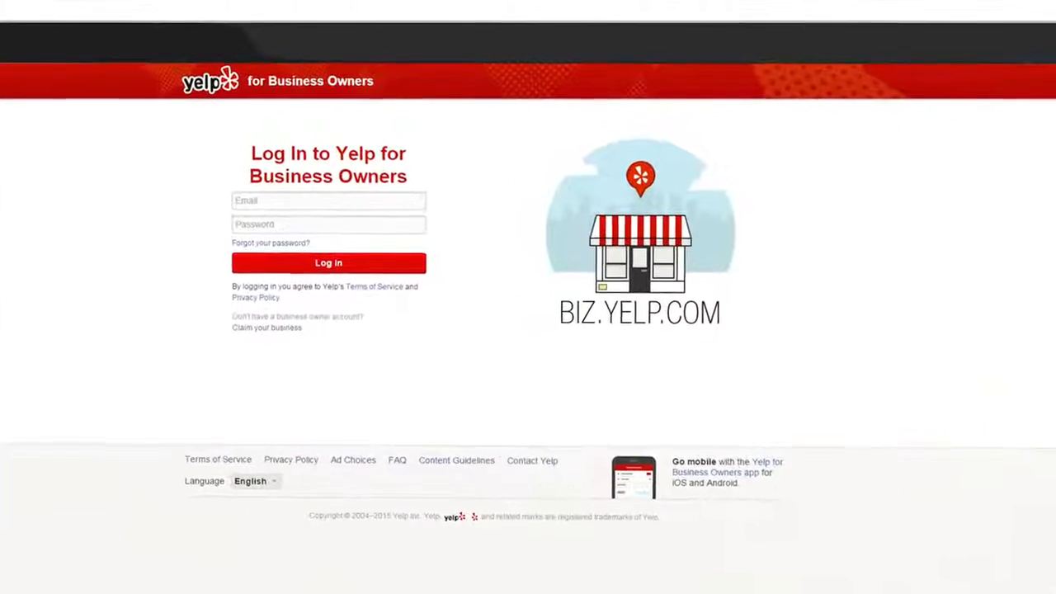
pyautogui.write('name@email.com')
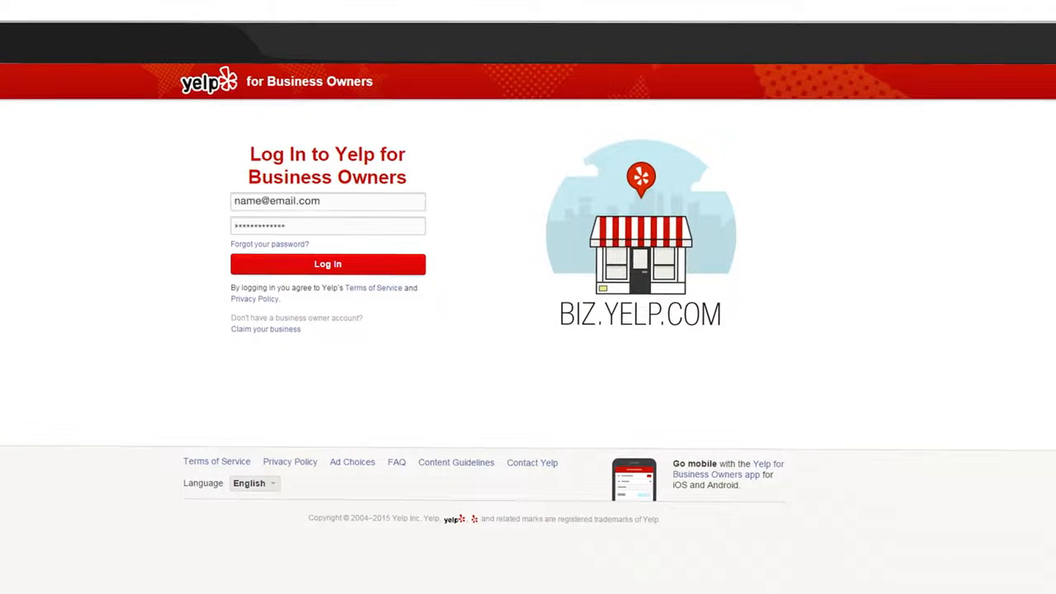
pyautogui.click(326, 264)
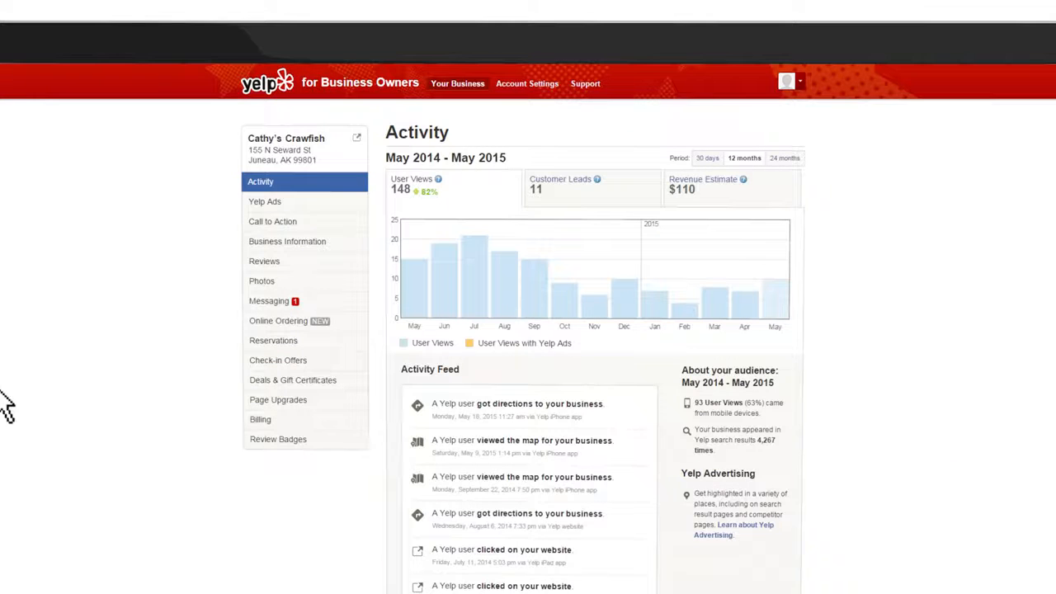
pyautogui.moveTo(310, 404)
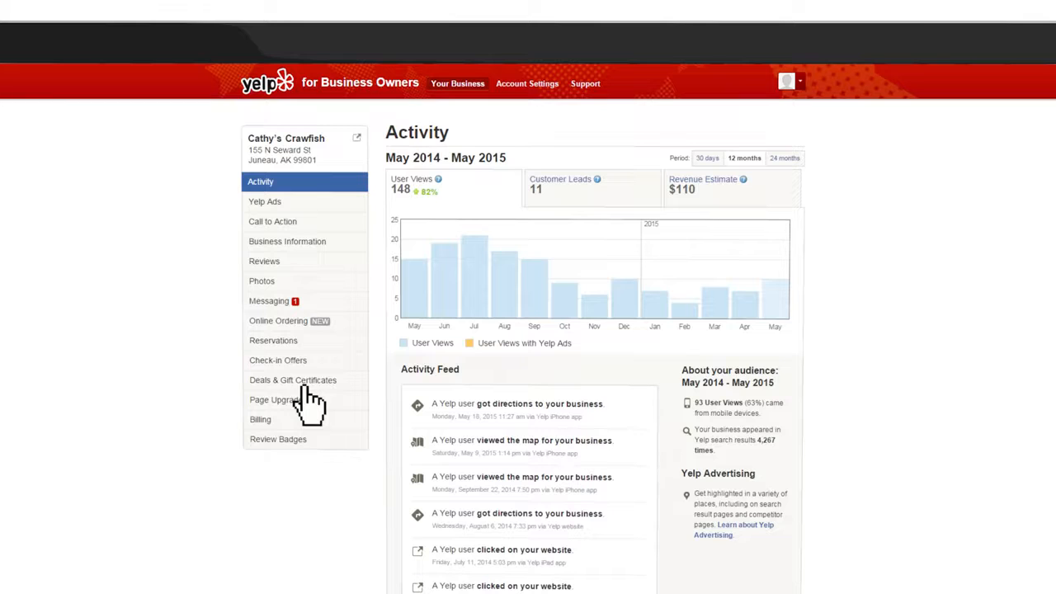
# Step: Begin a new Yelp deal from Deals & Gift Certificates with the $15-for-$30 unlimited option chosen
pyautogui.click(294, 379)
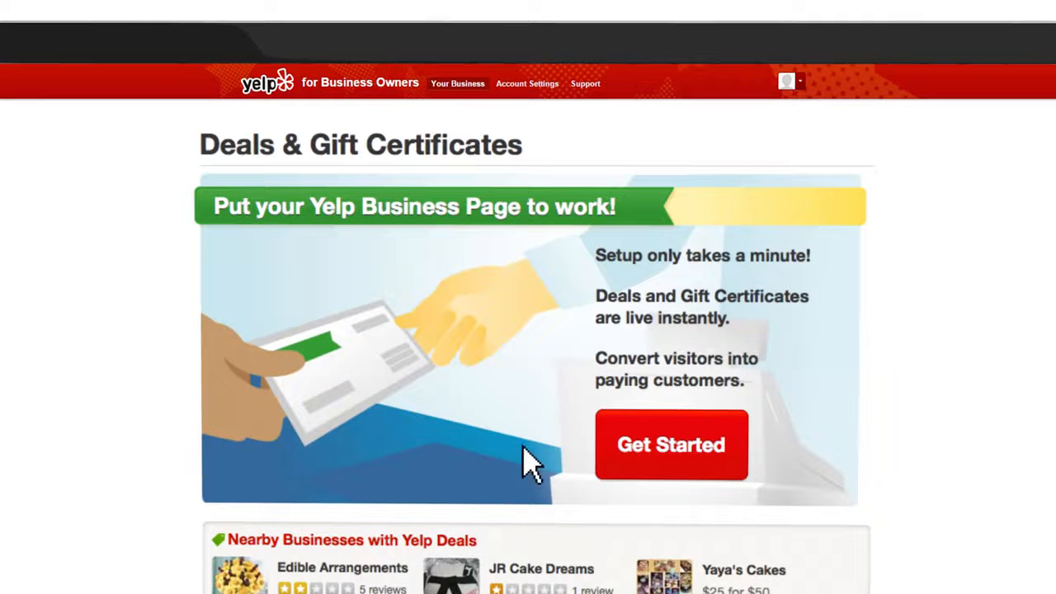
pyautogui.click(670, 444)
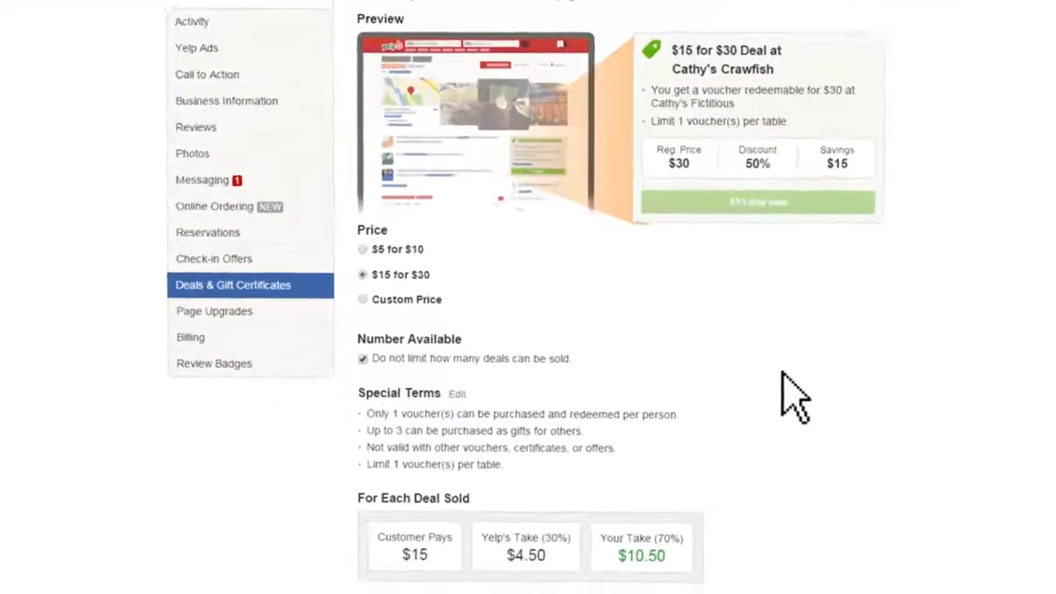
pyautogui.scroll(-3)
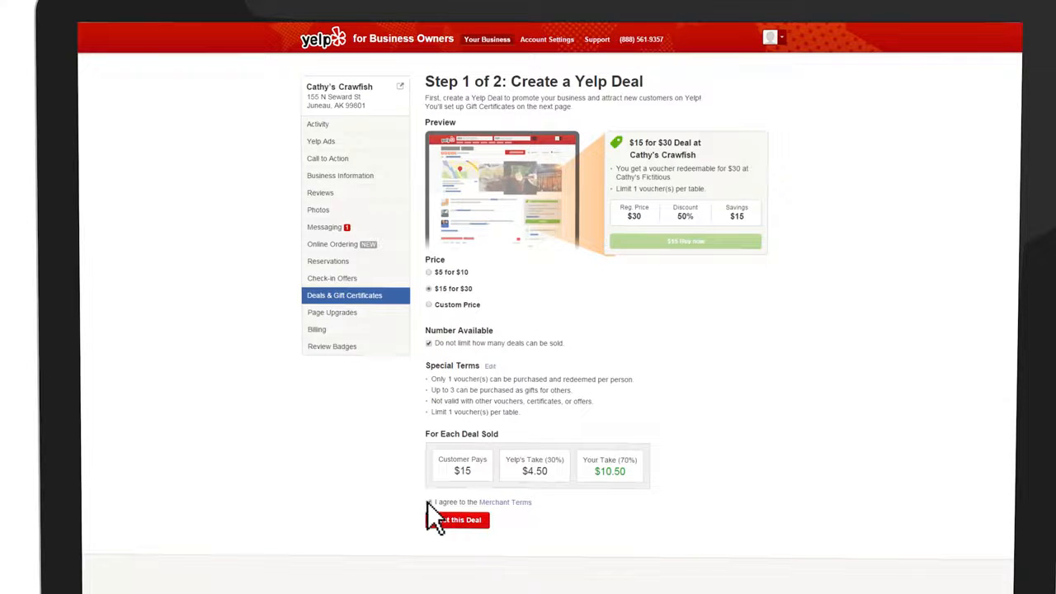
# Step: Agree to the Merchant Terms and post the $15-for-$30 deal live
pyautogui.click(429, 502)
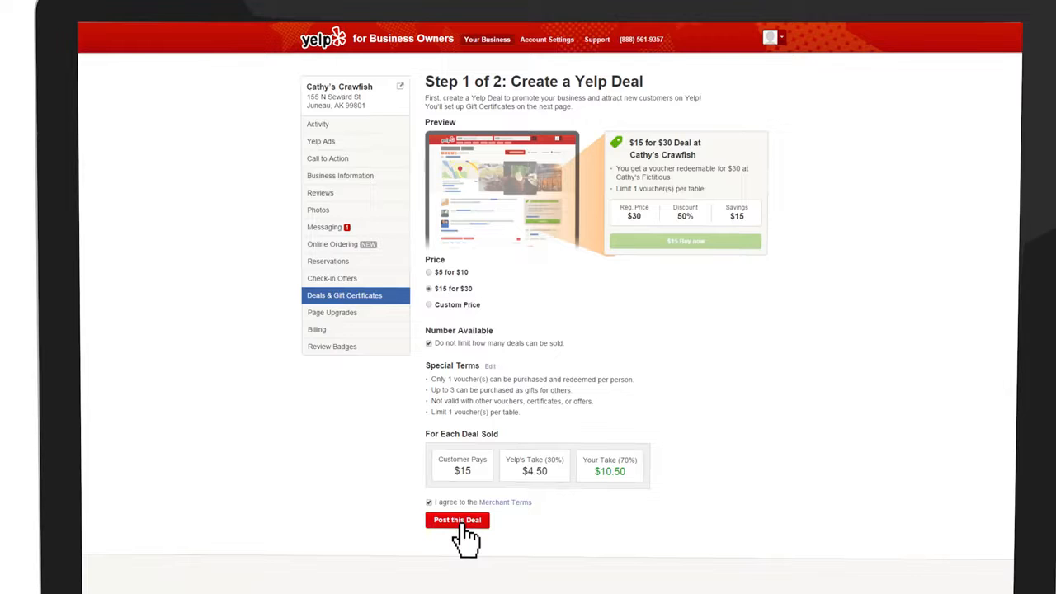
pyautogui.click(457, 519)
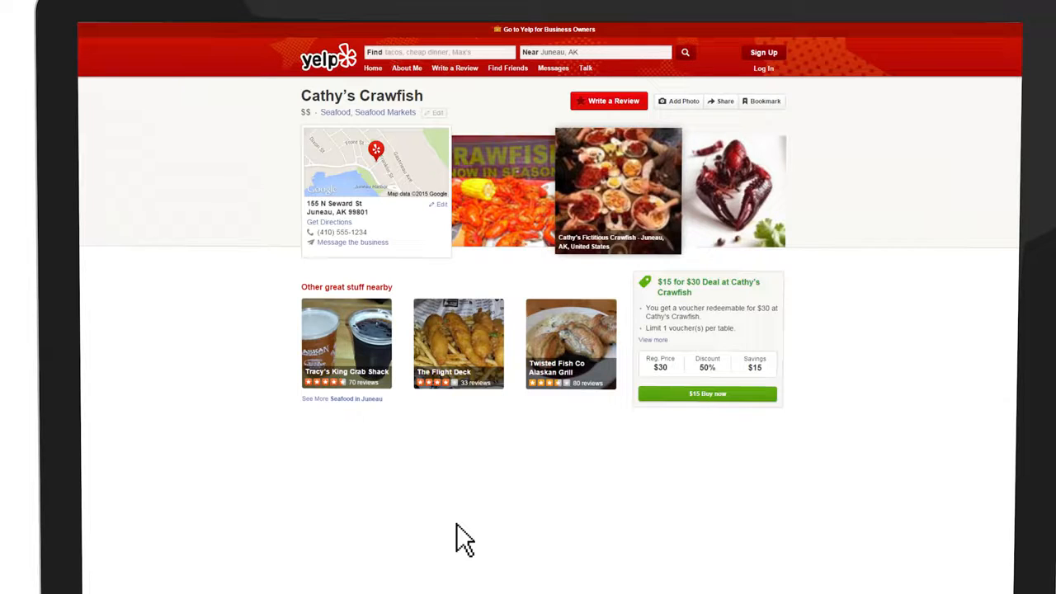
pyautogui.moveTo(435, 479)
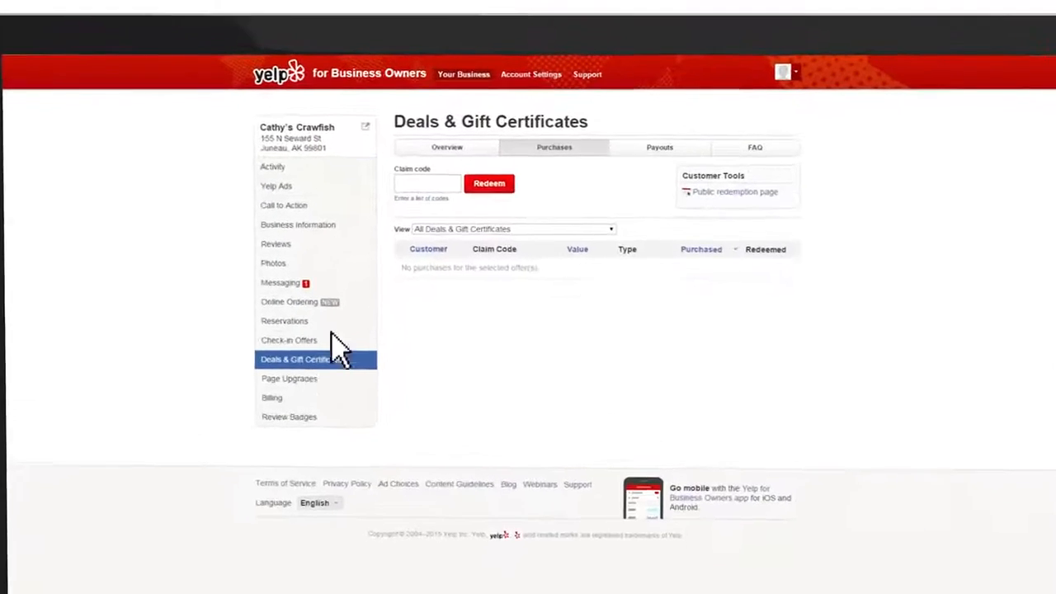
# Step: Show the deals Overview listing the $15-for-$30 deal under current offerings with no purchases
pyautogui.click(446, 147)
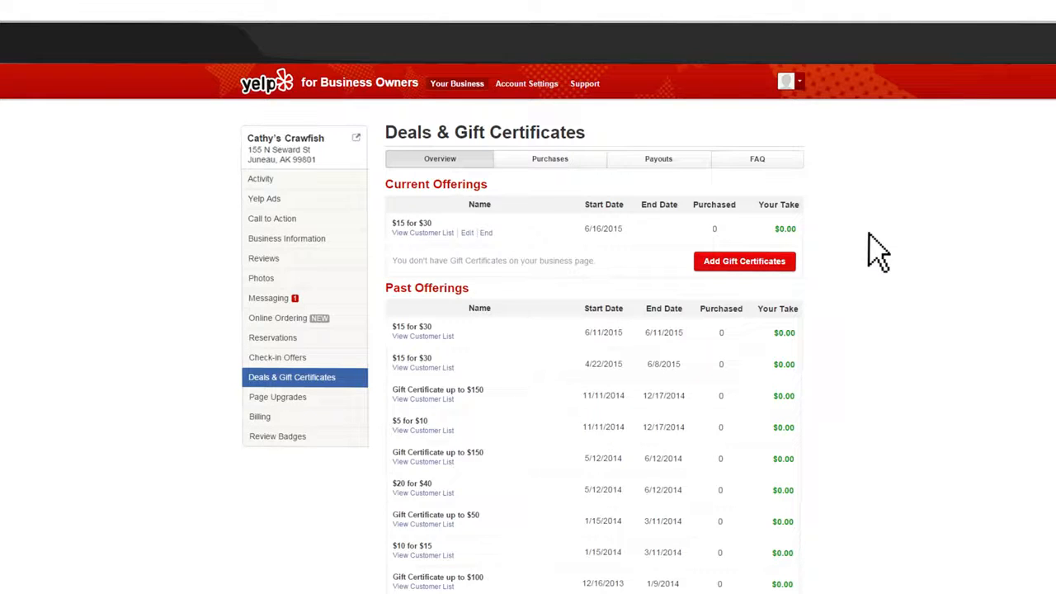
pyautogui.moveTo(294, 379)
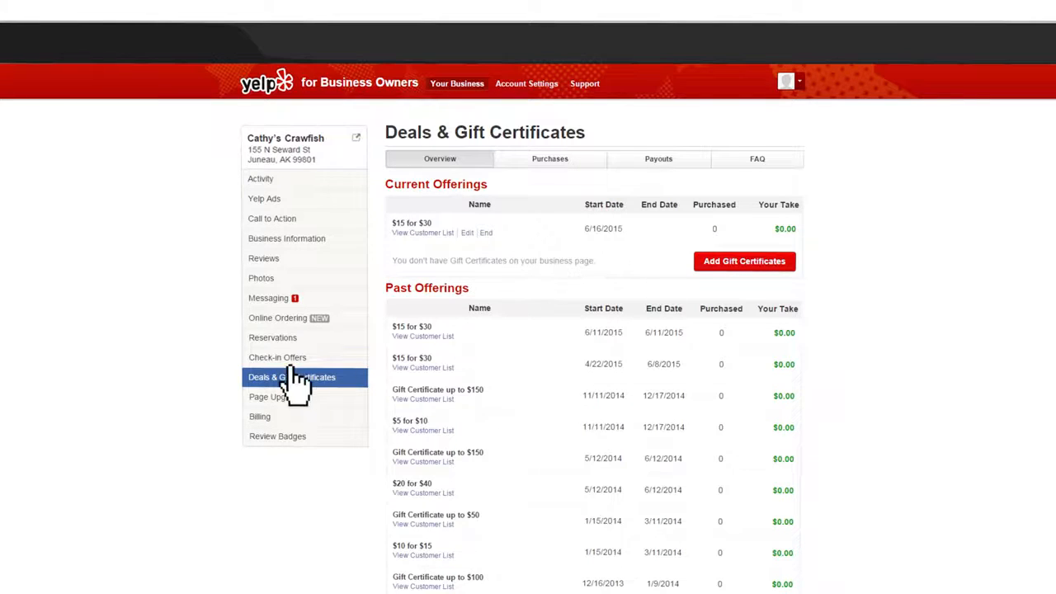
# Step: Start a new check-in offer, trying Fixed Price and Free Item before settling on Percent Off
pyautogui.click(277, 357)
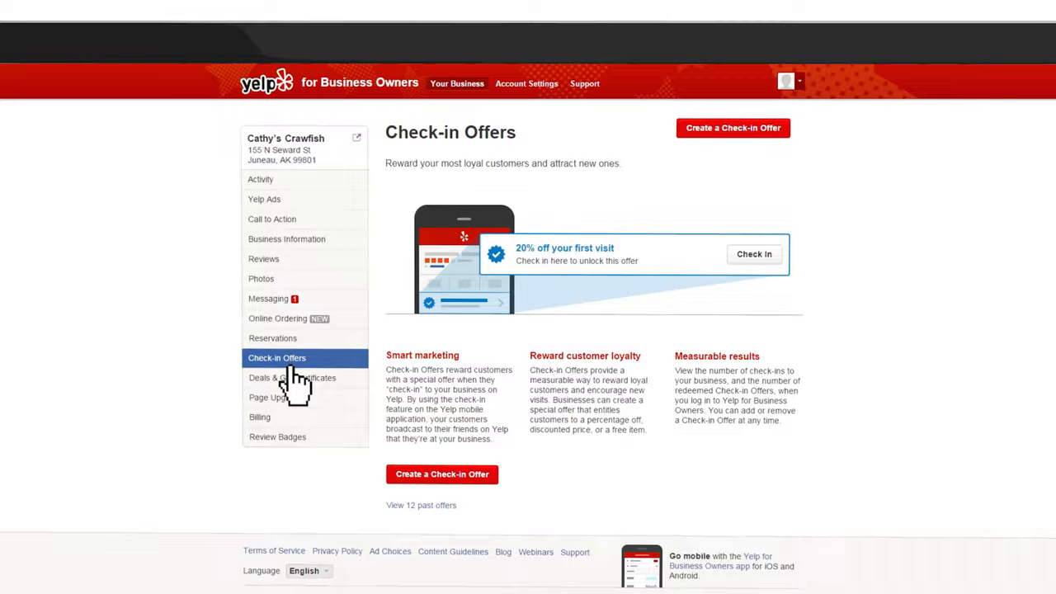
pyautogui.click(442, 473)
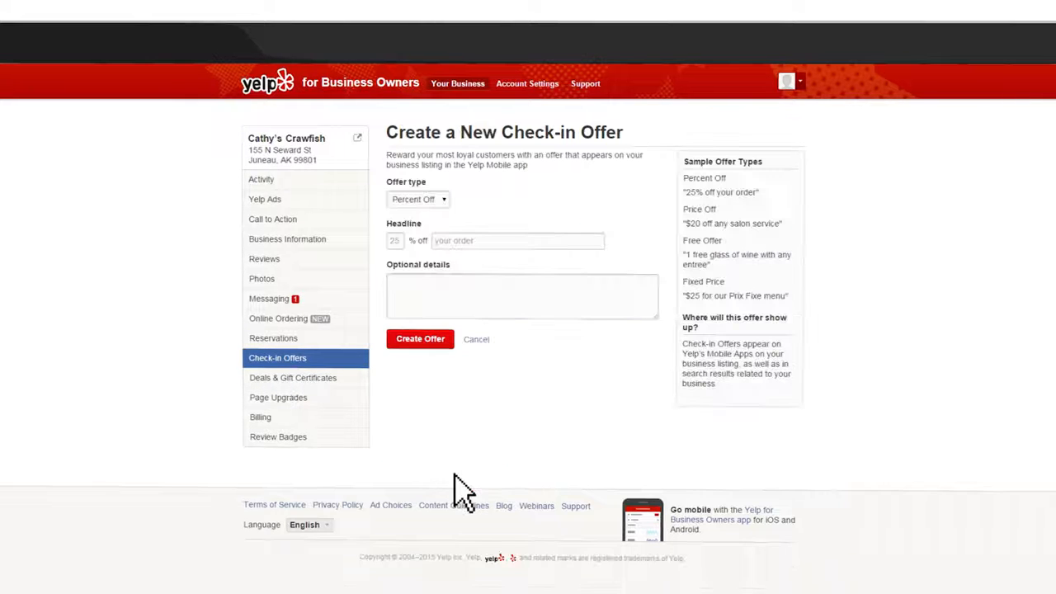
pyautogui.moveTo(627, 432)
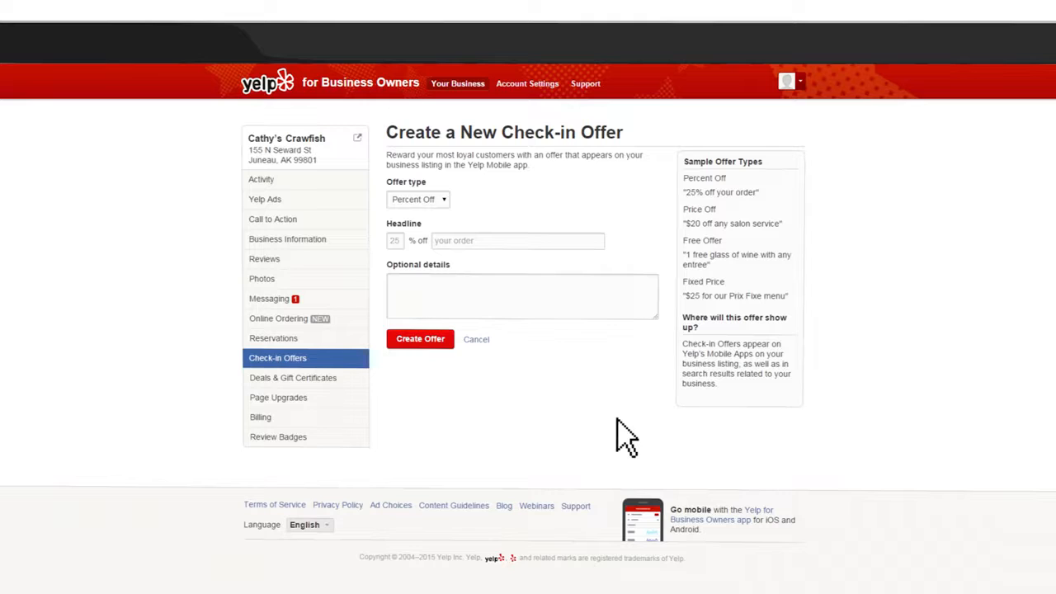
pyautogui.moveTo(482, 218)
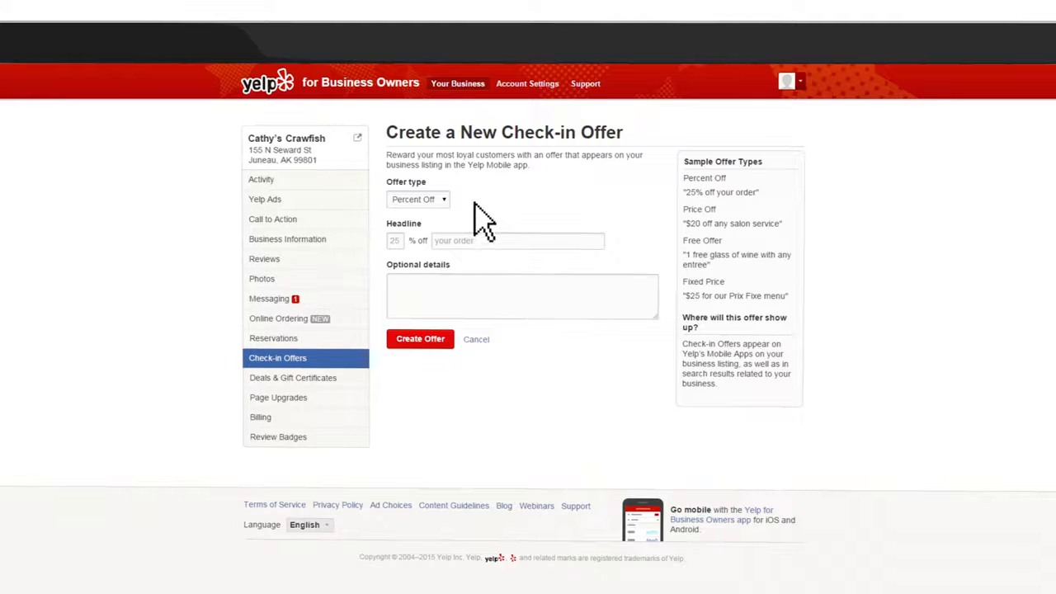
pyautogui.click(419, 198)
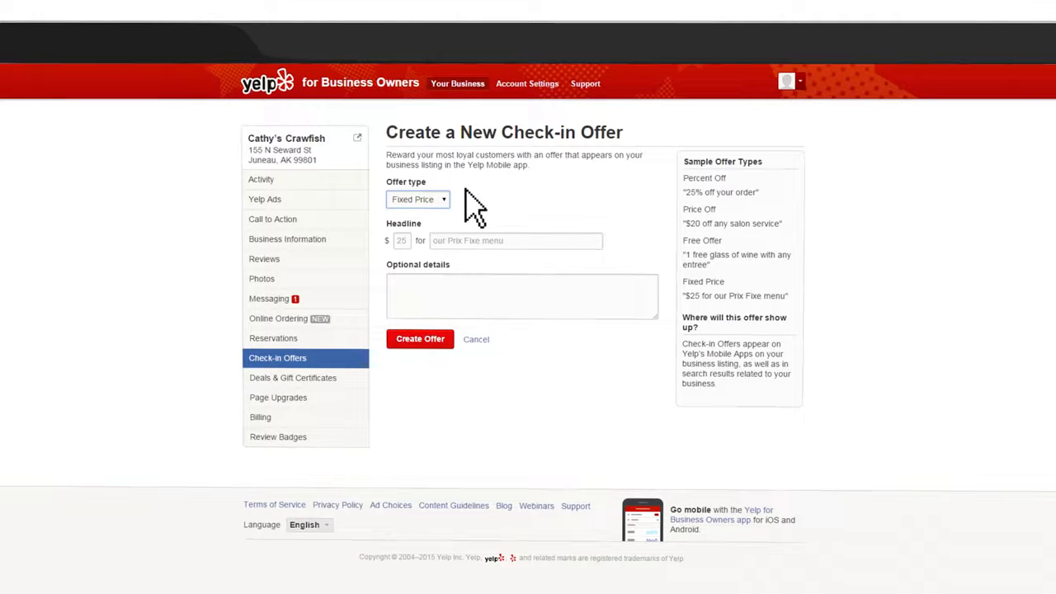
pyautogui.click(419, 198)
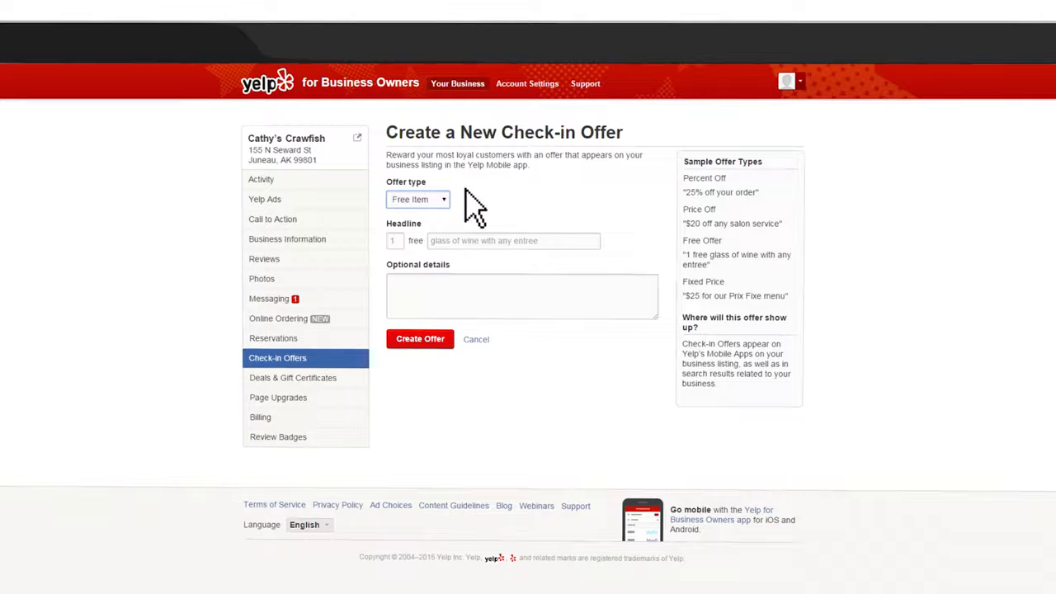
pyautogui.click(419, 198)
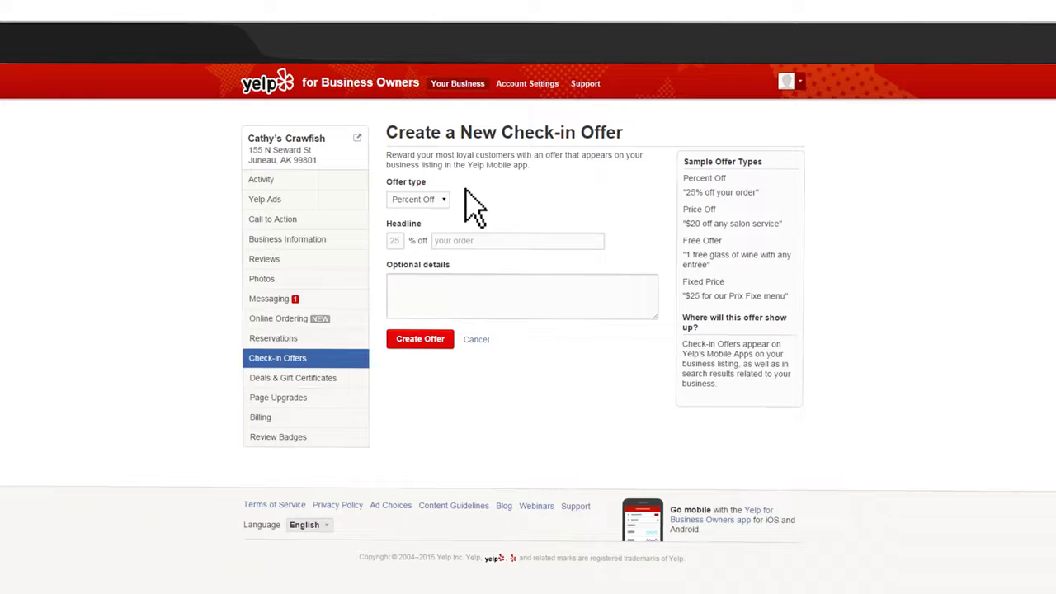
# Step: Create the 25%-off 'any entree' offer with details 'Cannot be redeemed with other specials or offers'
pyautogui.write('any')
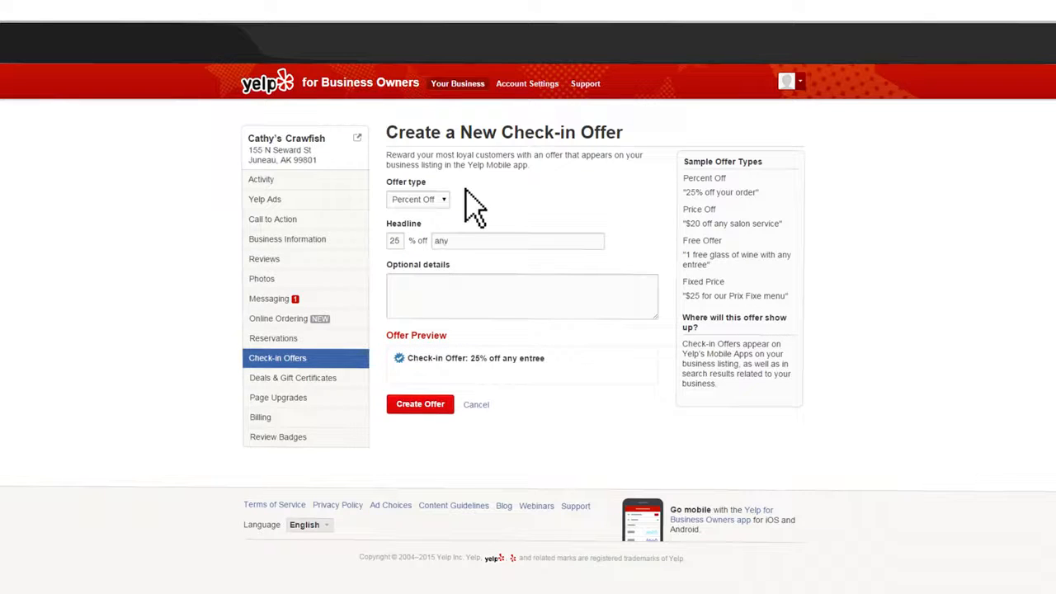
pyautogui.write('Cannot be redeemed with other specials or offers.')
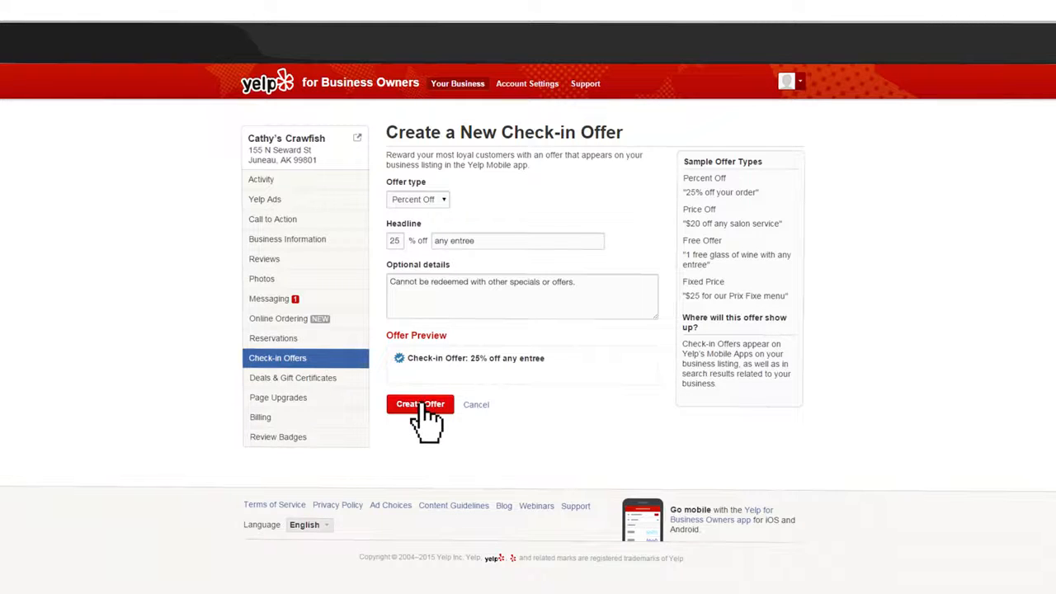
pyautogui.click(419, 405)
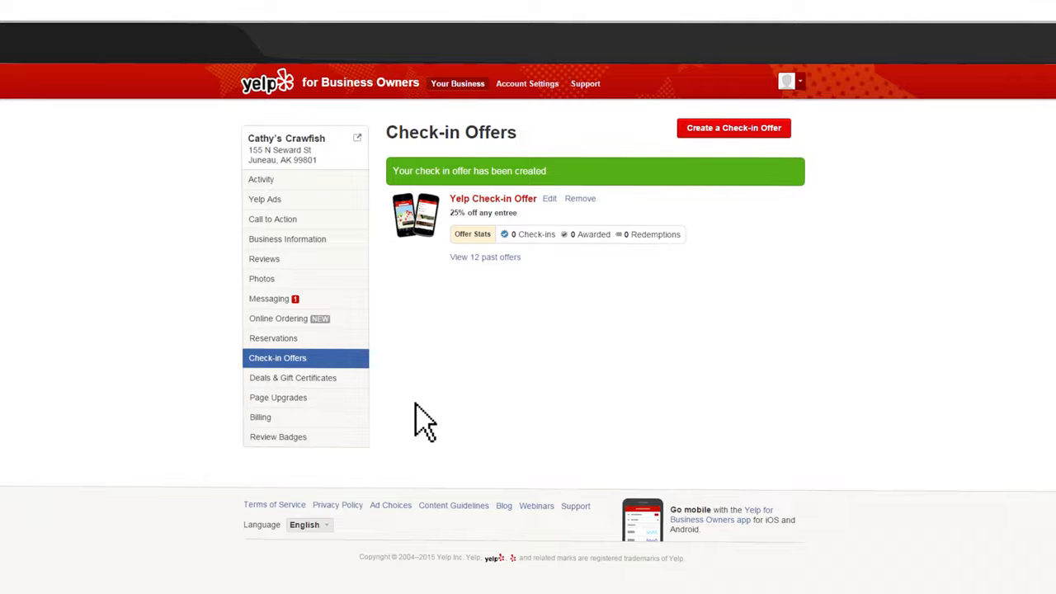